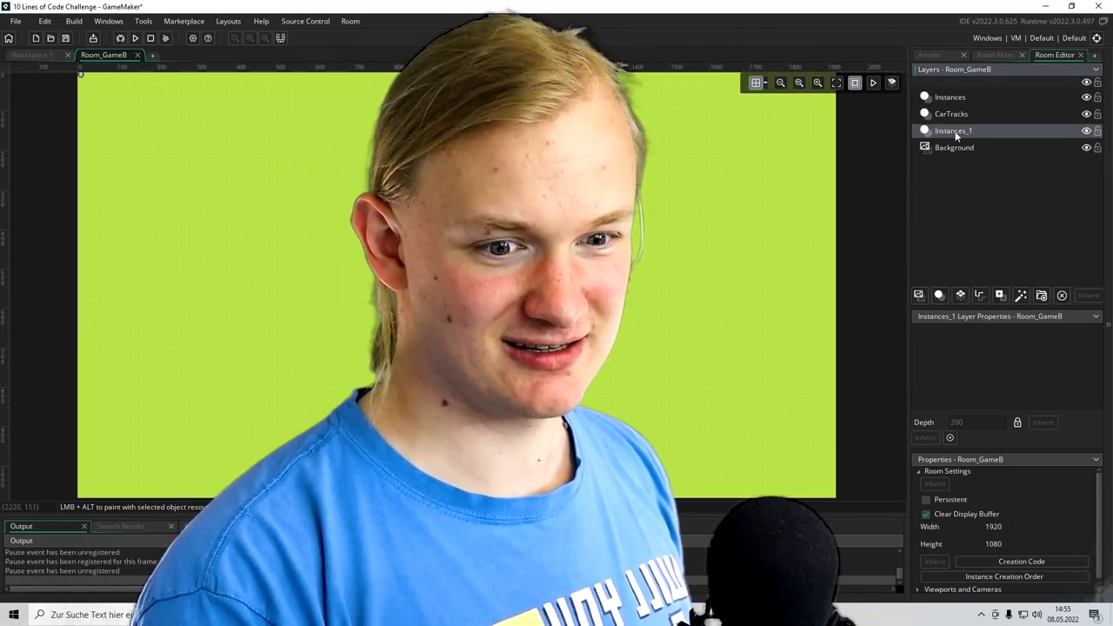
Rename the Instances_1 layer to Roads, alongside Instances, CarTracks and Background
double_click(953, 131)
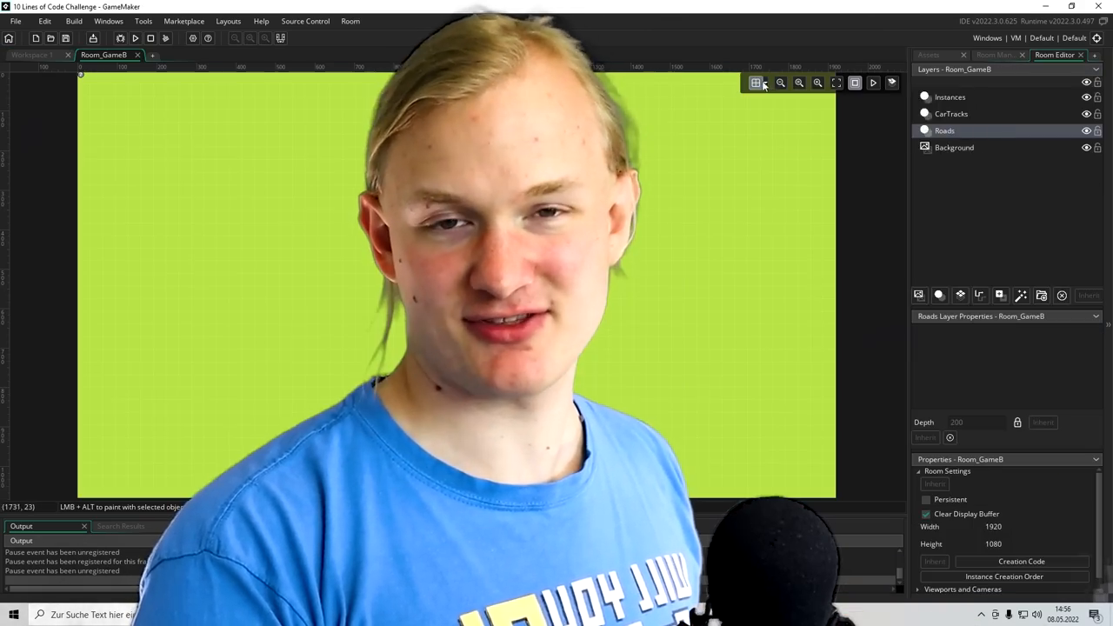